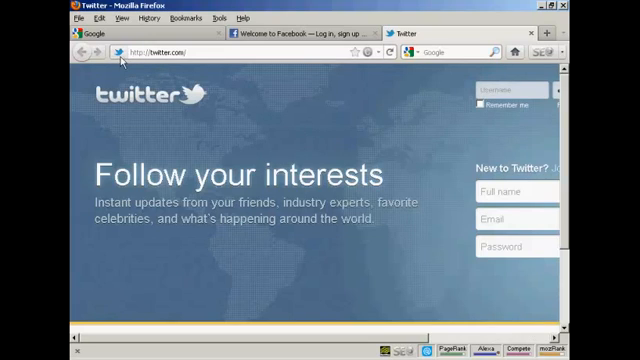
Show the Facebook page in Firefox to look at its favicon.
left_click(300, 32)
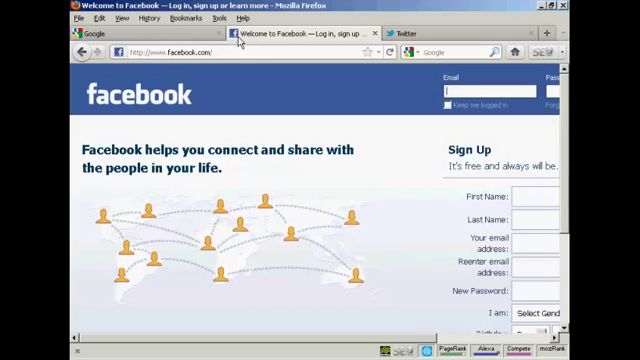
mouse_move(250, 98)
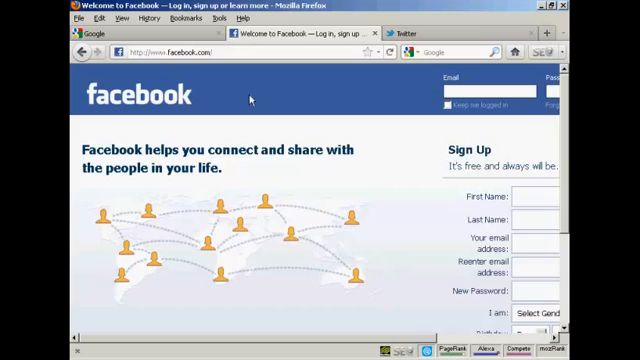
mouse_move(284, 96)
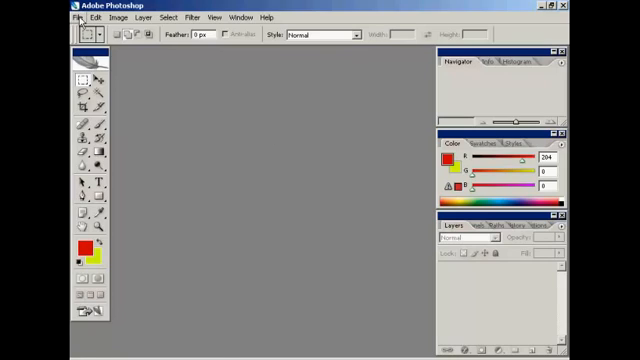
Create a new 100 × 100 pixel image filled with the yellow background colour.
left_click(76, 18)
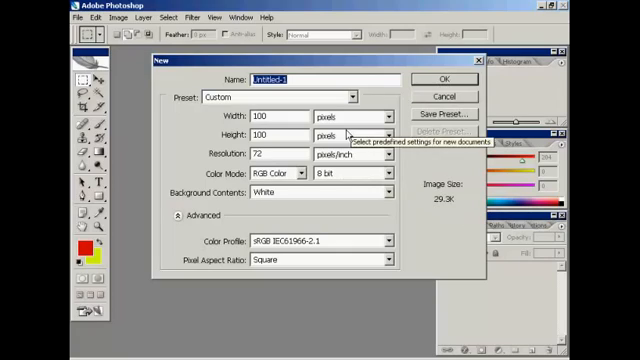
mouse_move(390, 194)
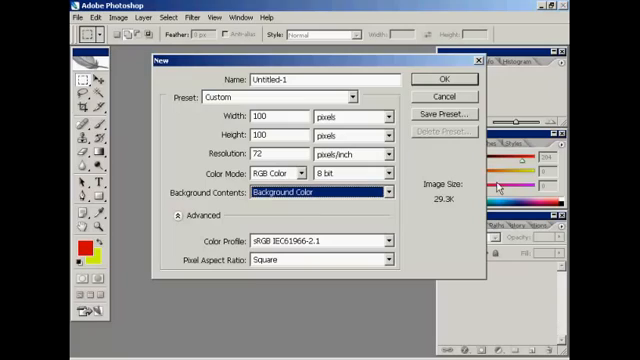
left_click(434, 80)
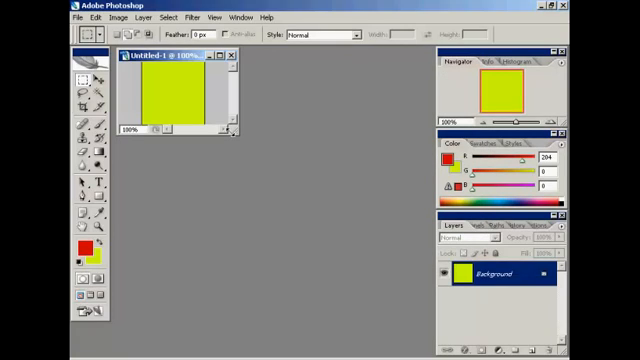
mouse_move(262, 176)
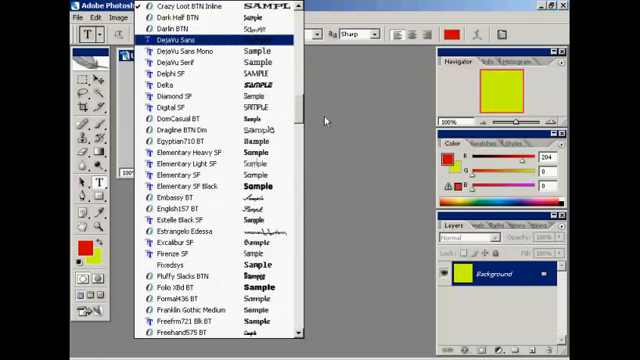
Choose Arial as the text font and start the first letter on the yellow square.
scroll("up", 3)
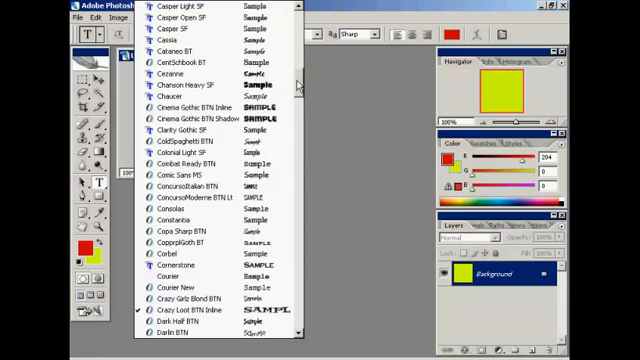
scroll("up", 3)
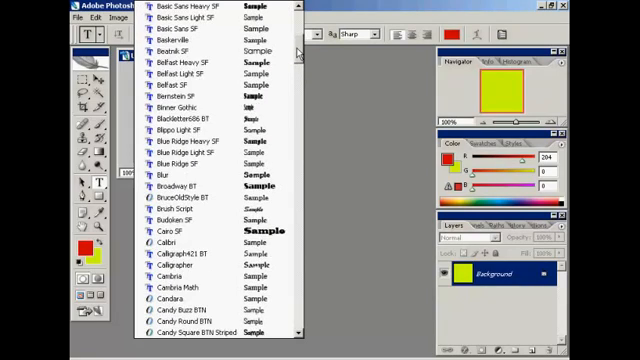
scroll("up", 3)
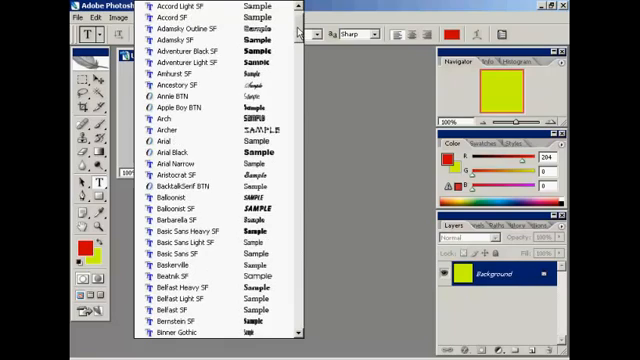
scroll("up", 3)
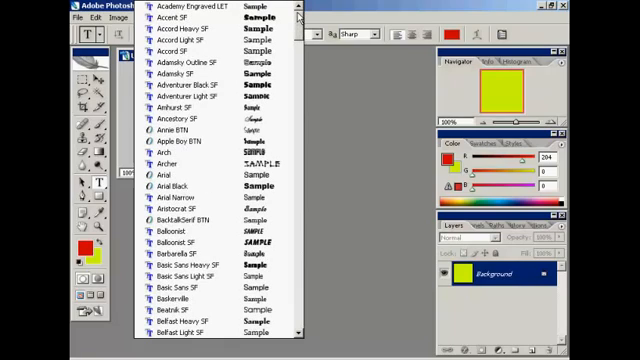
left_click(170, 176)
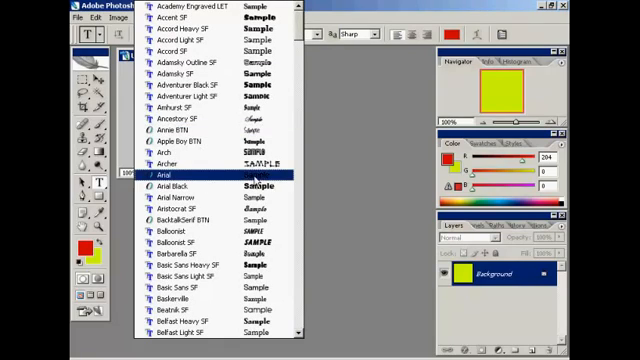
left_click(160, 176)
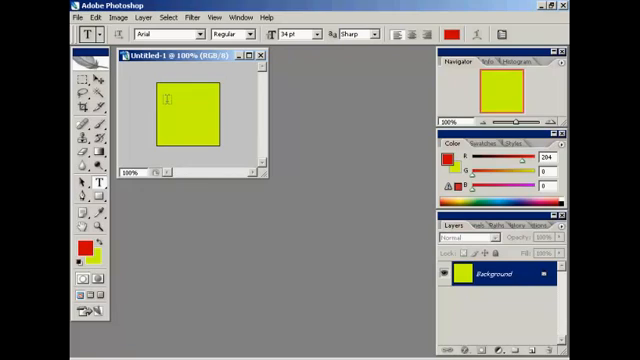
left_click(170, 100)
type("S")
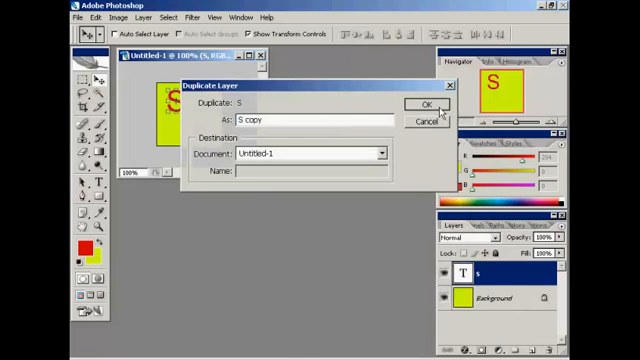
Duplicate the red S text layer so the copy can become the B.
left_click(420, 104)
type("B")
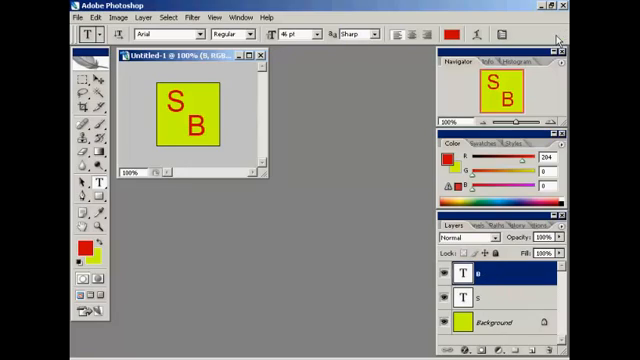
mouse_move(316, 108)
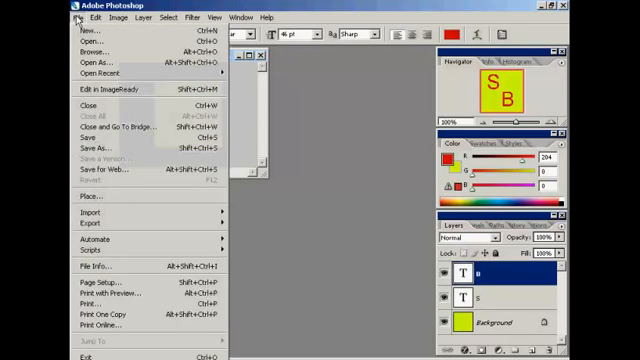
mouse_move(110, 176)
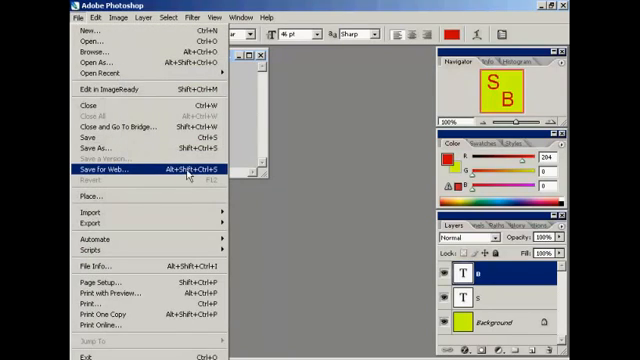
Export the SB square via Save for Web as favicon.gif in the Websites folder.
left_click(96, 174)
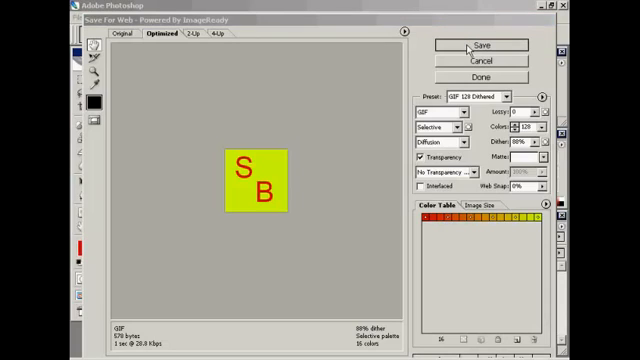
left_click(484, 46)
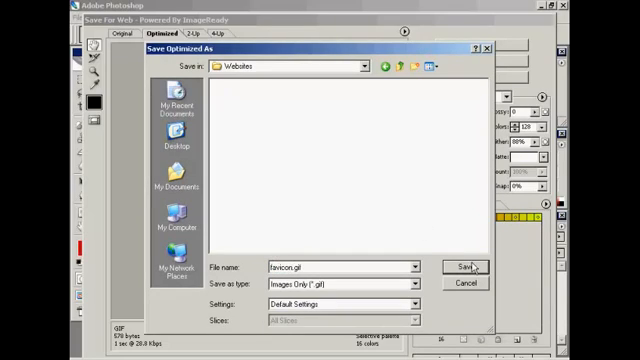
left_click(460, 266)
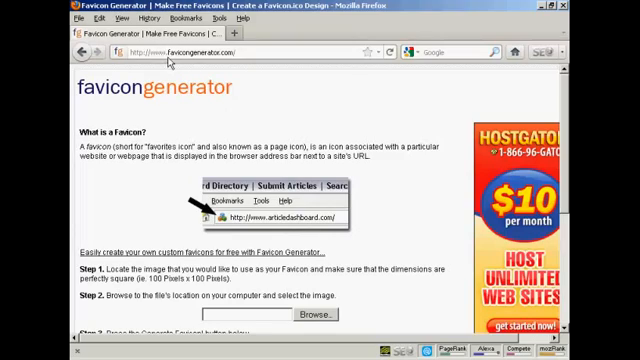
mouse_move(232, 62)
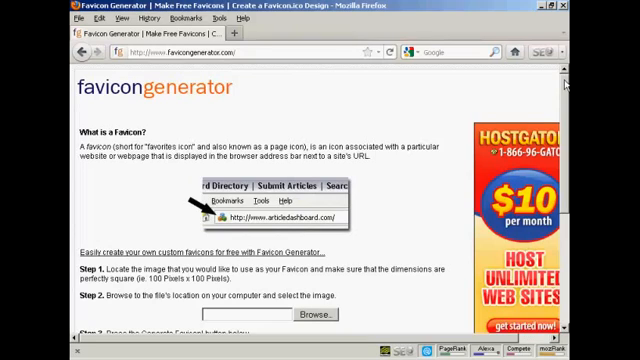
Scroll favicongenerator.com down to its step-by-step upload instructions.
scroll("down", 3)
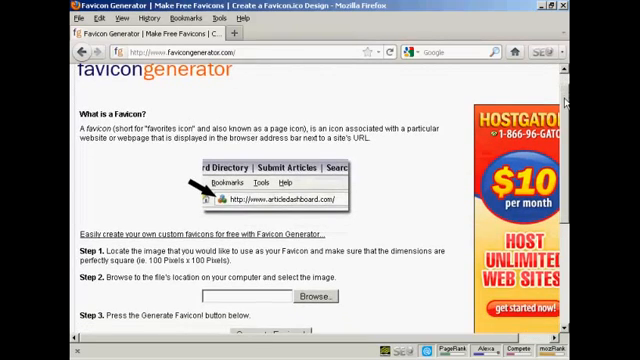
scroll("down", 3)
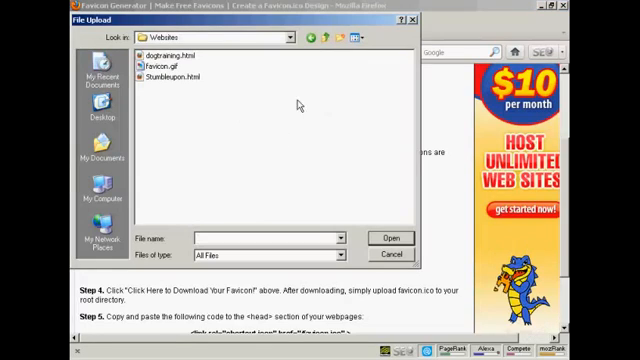
Upload favicon.gif from the Websites folder and generate the favicon from it.
left_click(156, 64)
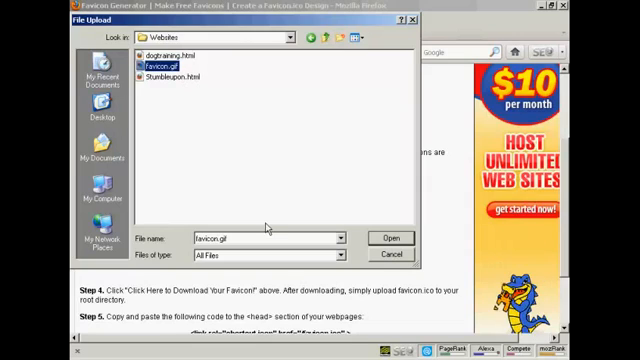
left_click(384, 236)
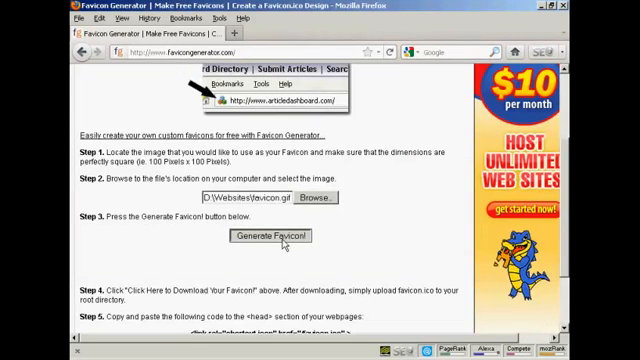
left_click(268, 236)
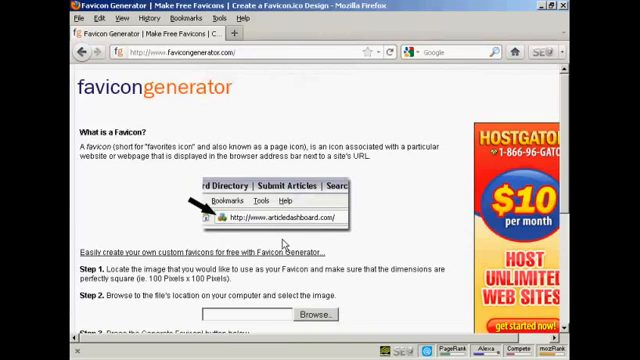
scroll("down", 3)
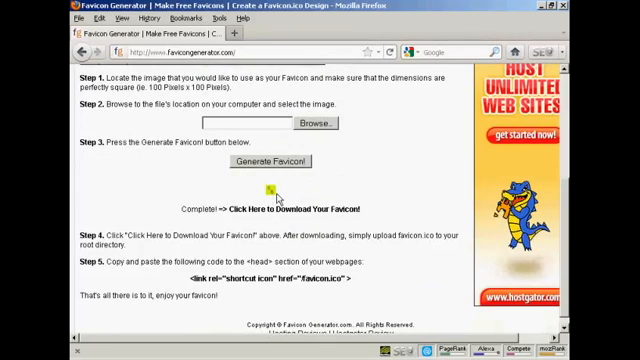
mouse_move(328, 212)
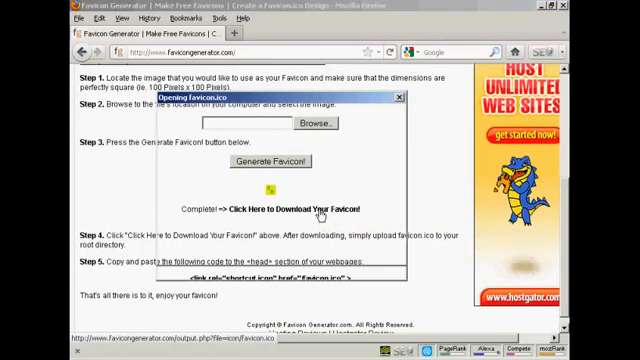
Request the download of the generated favicon.ico.
left_click(304, 212)
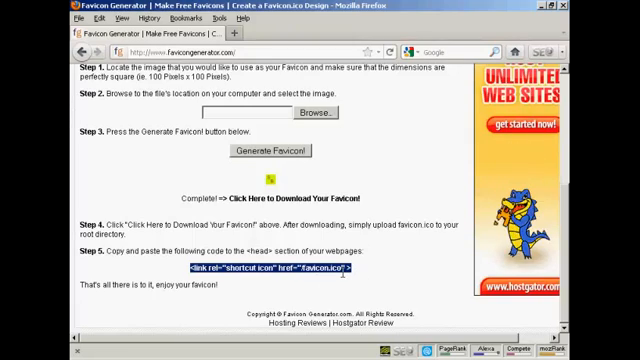
mouse_move(360, 276)
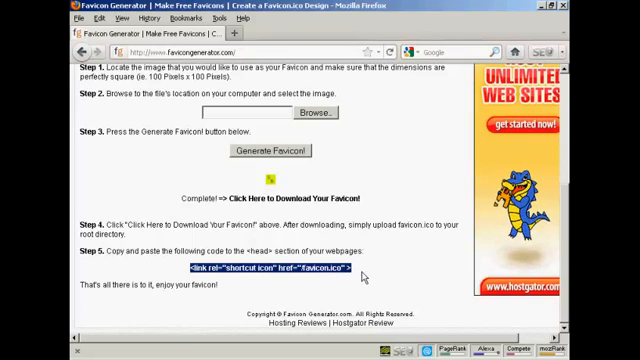